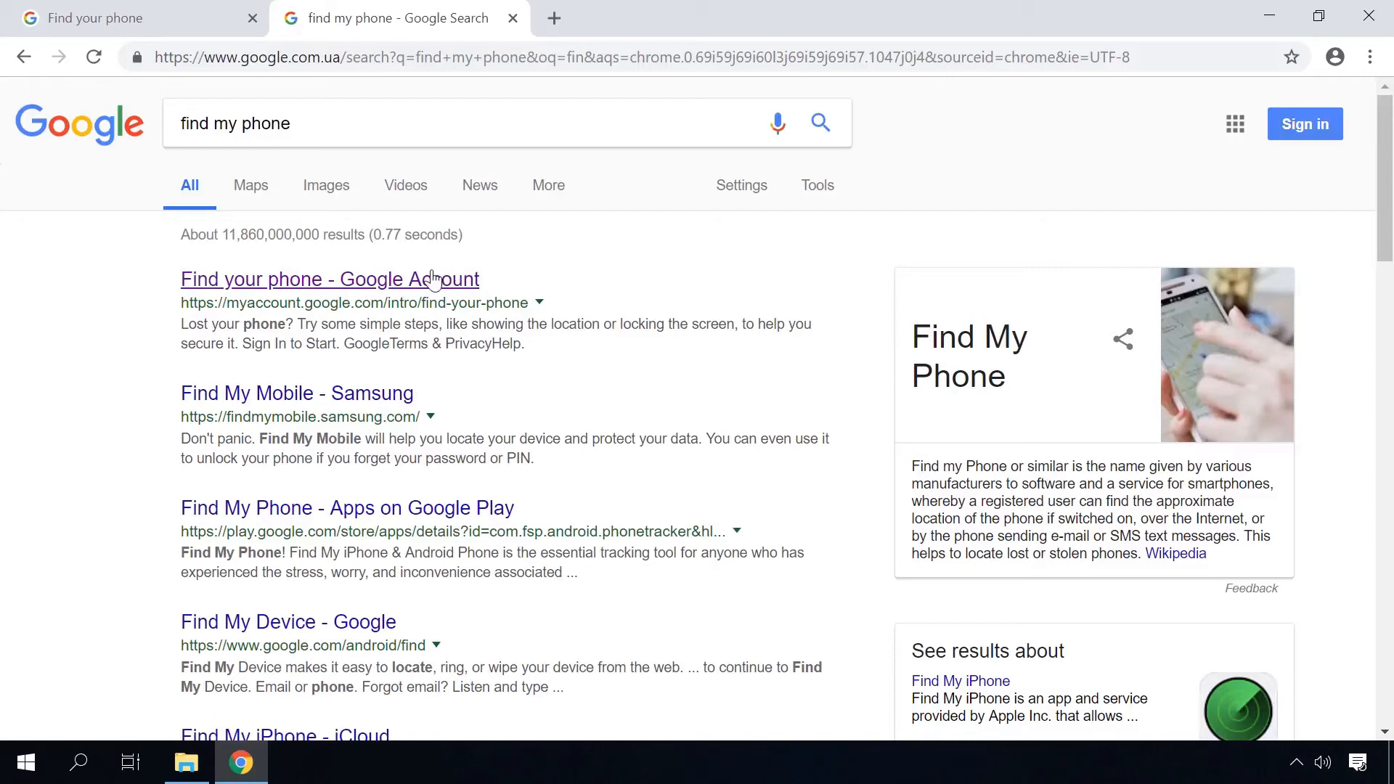
- Sign in to Google's Find your phone page to list the LG G3 S and Galaxy Trend3
{"action": "left_click", "coordinate": [330, 279]}
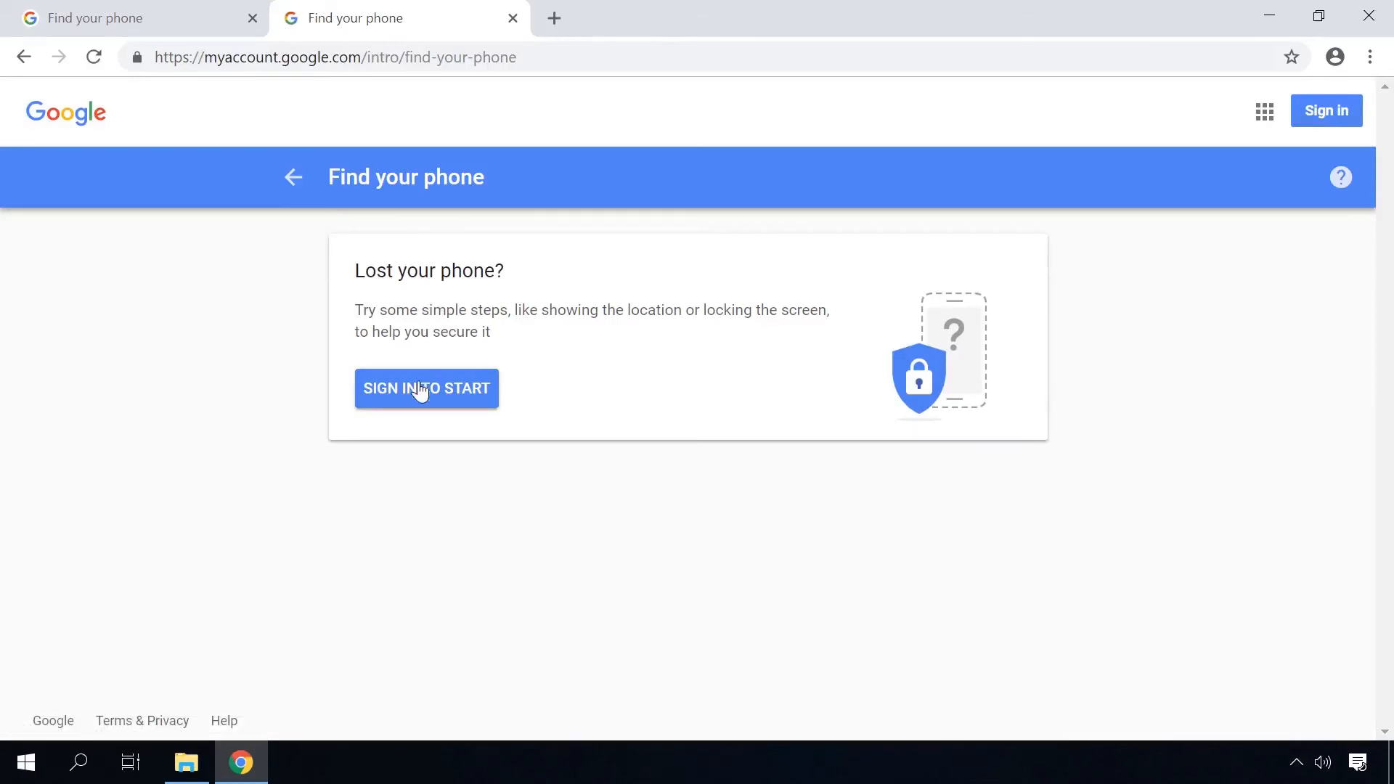
{"action": "left_click", "coordinate": [427, 390]}
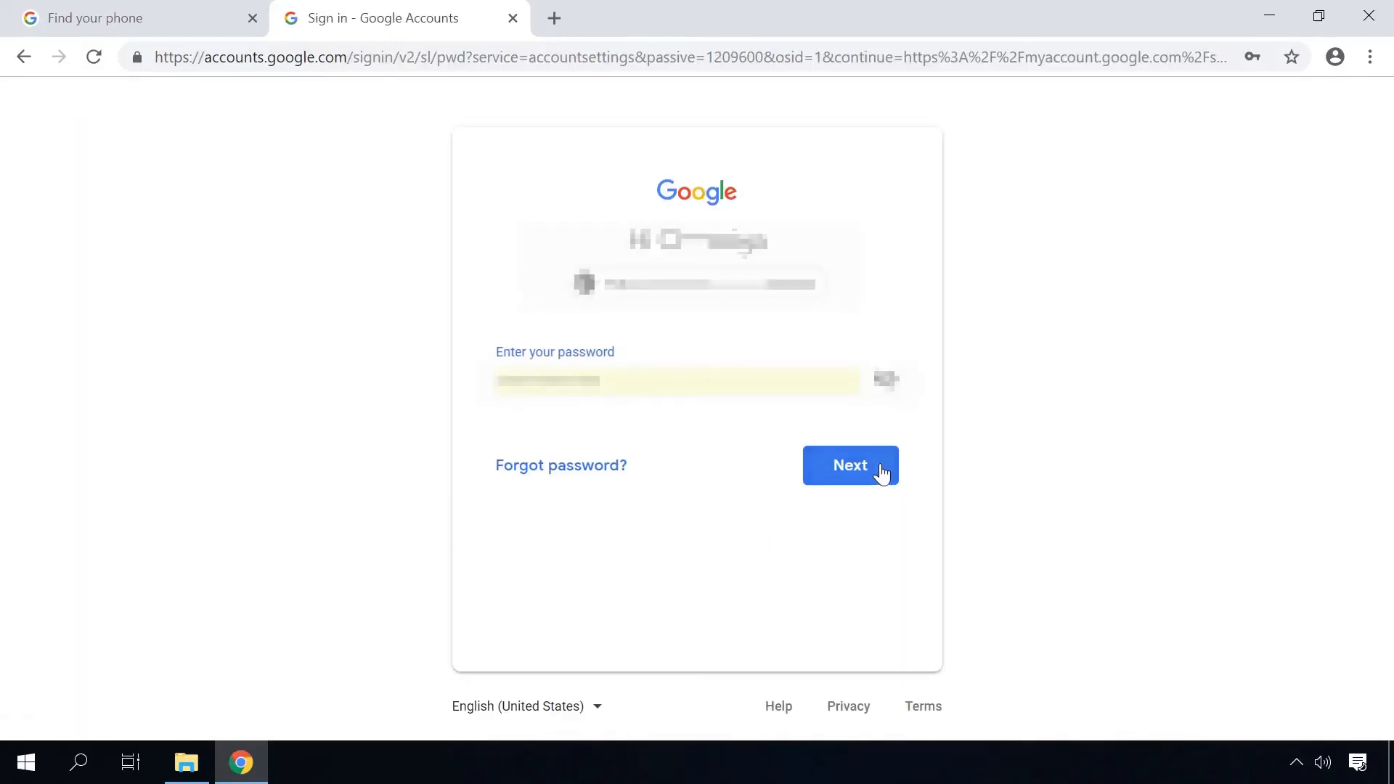
{"action": "left_click", "coordinate": [851, 465]}
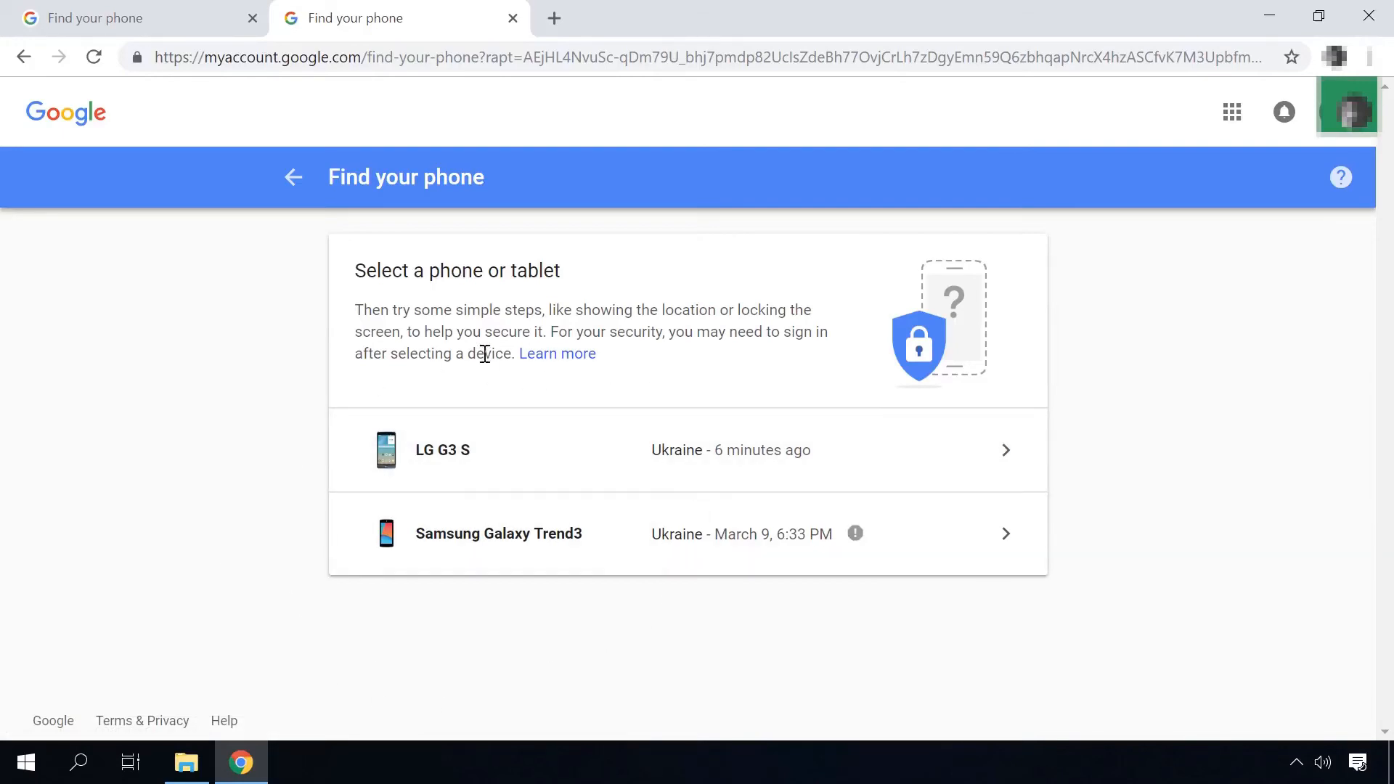
{"action": "mouse_move", "coordinate": [414, 453]}
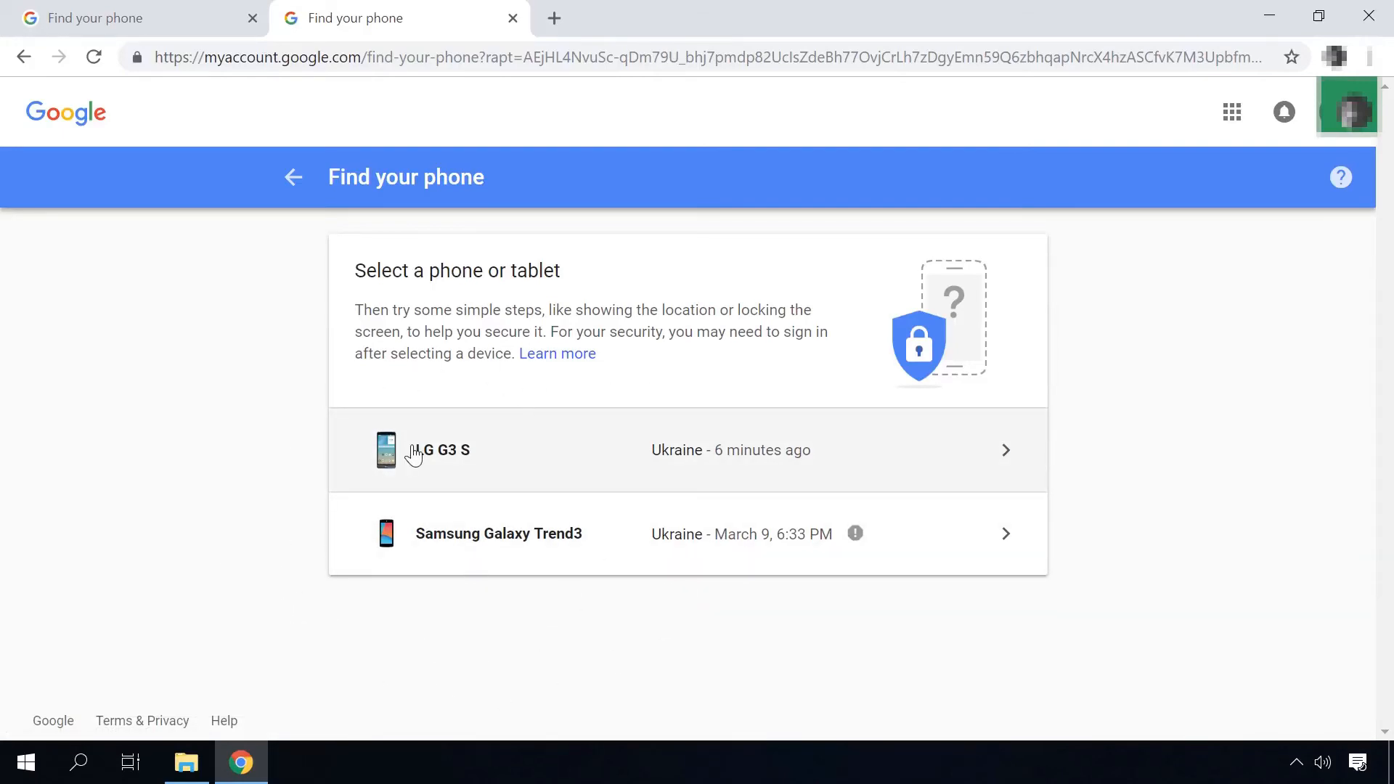
- Select the LG G3 S to show it on the map, last seen just now at 53% battery
{"action": "left_click", "coordinate": [440, 450]}
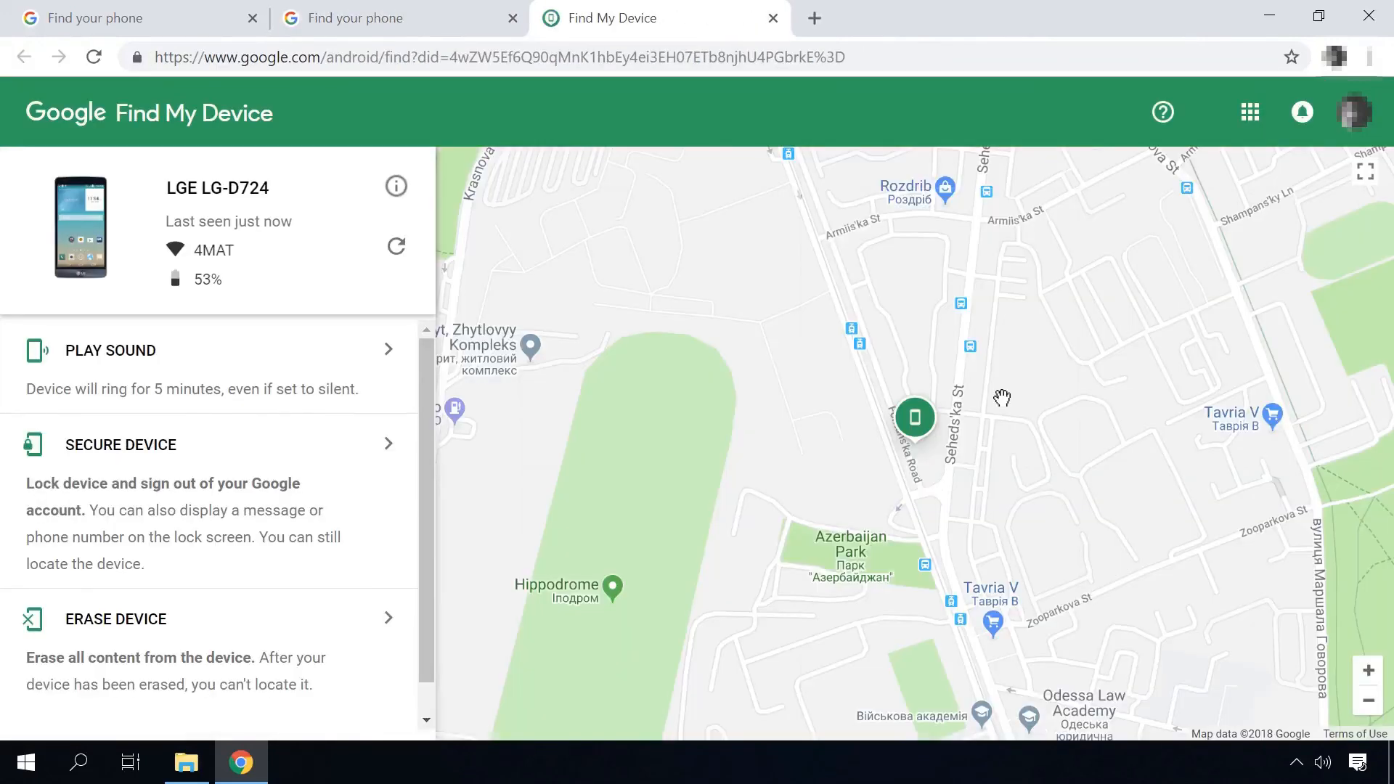
{"action": "mouse_move", "coordinate": [364, 525]}
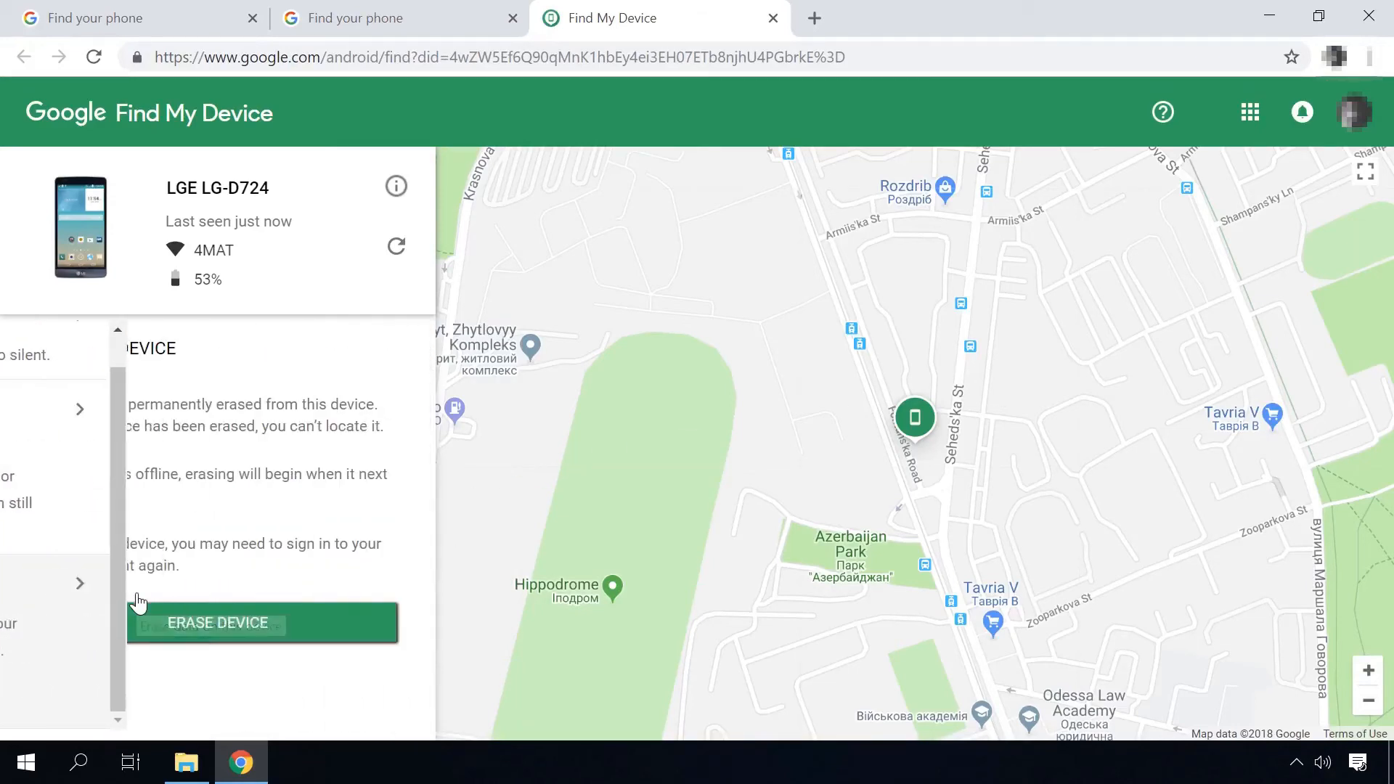
- Confirm Erase Device to begin wiping all content from the LG G3 S
{"action": "left_click", "coordinate": [218, 621]}
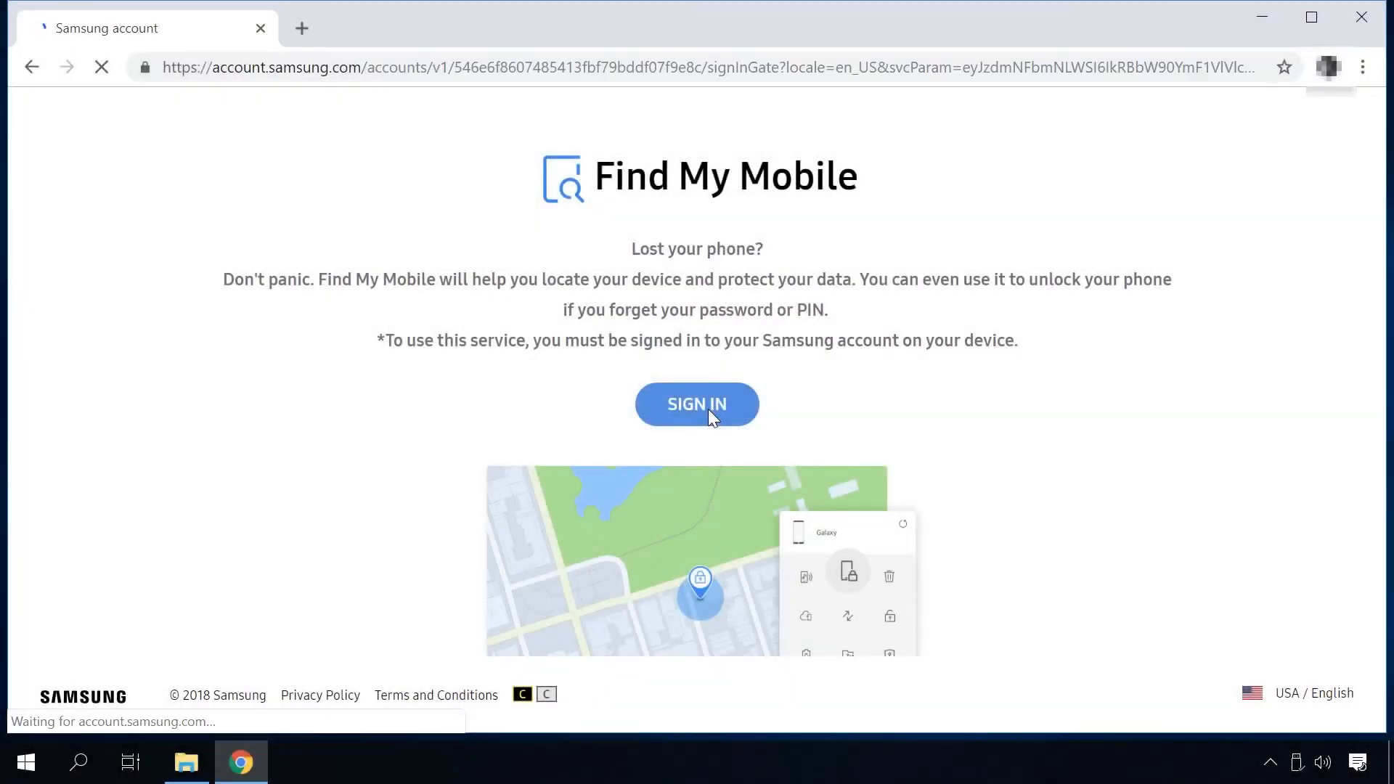
- Sign in to Samsung Find My Mobile so the SM-G350E shows on the map, online at 81% battery
{"action": "left_click", "coordinate": [697, 404]}
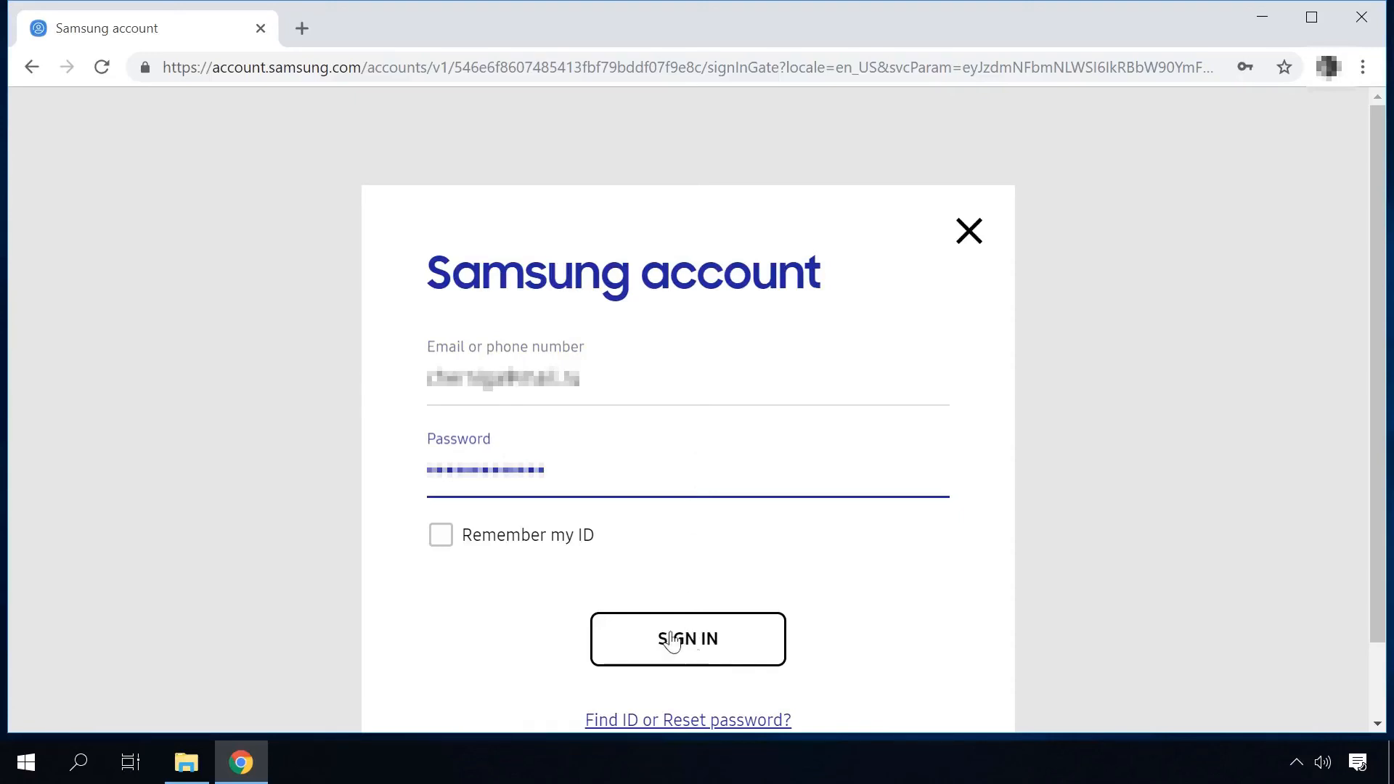
{"action": "left_click", "coordinate": [688, 639]}
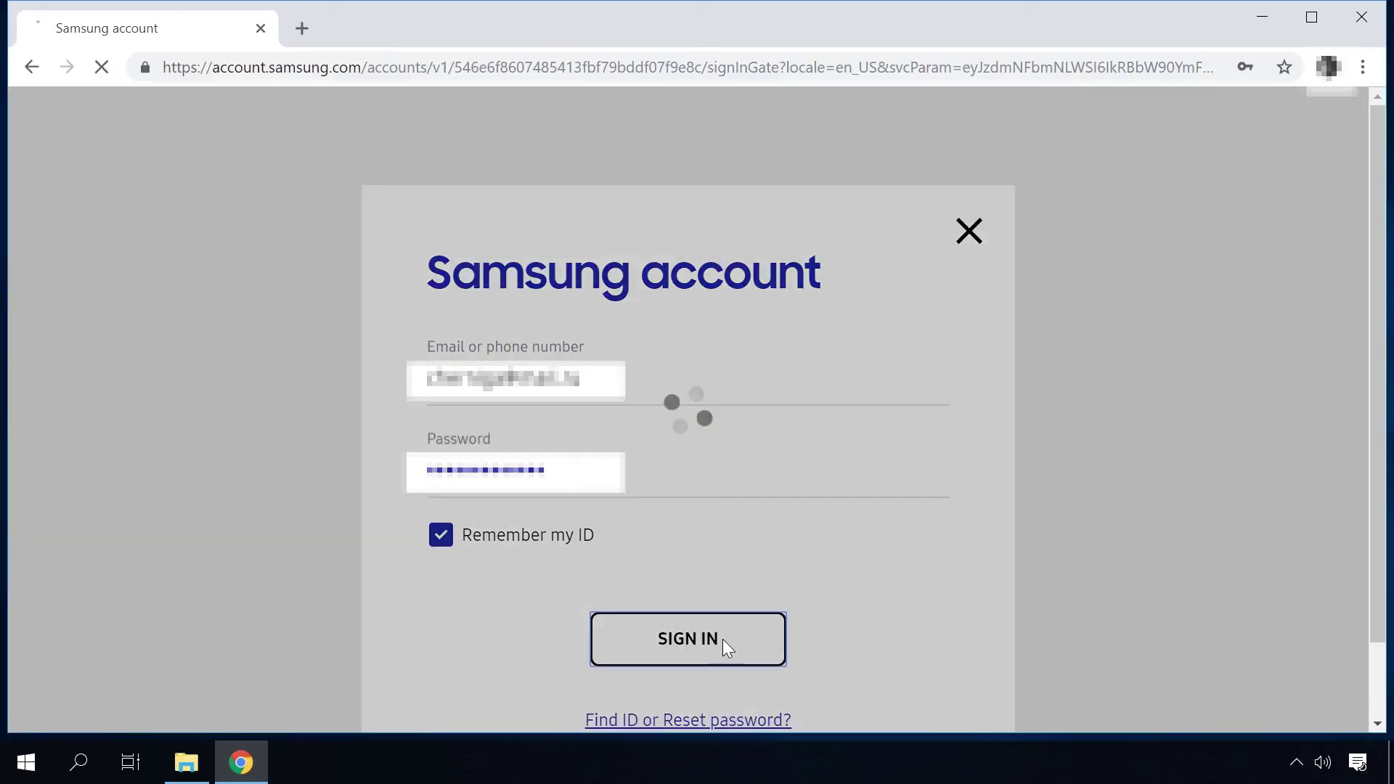
{"action": "left_click", "coordinate": [688, 639]}
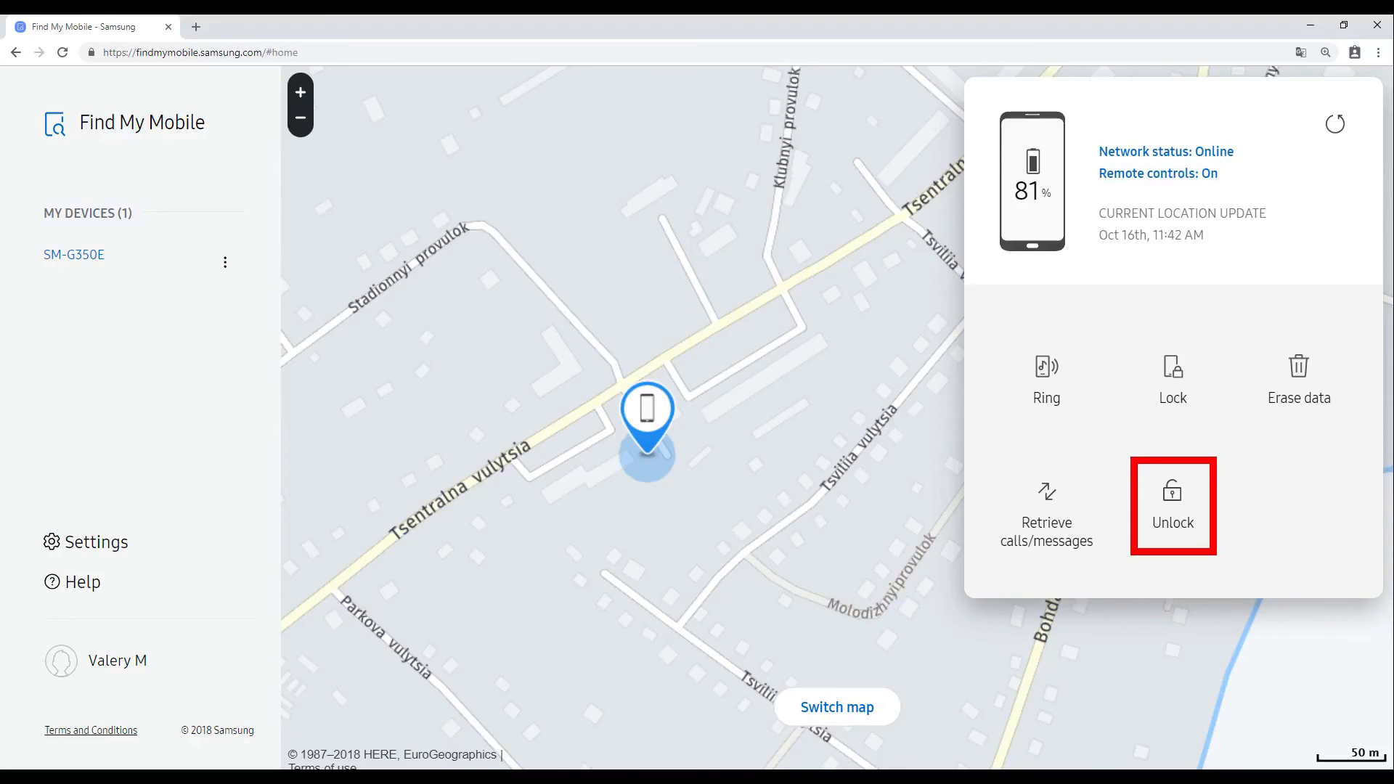
- Remotely unlock the SM-G350E and confirm the password so the unlock shows completed
{"action": "left_click", "coordinate": [1173, 506]}
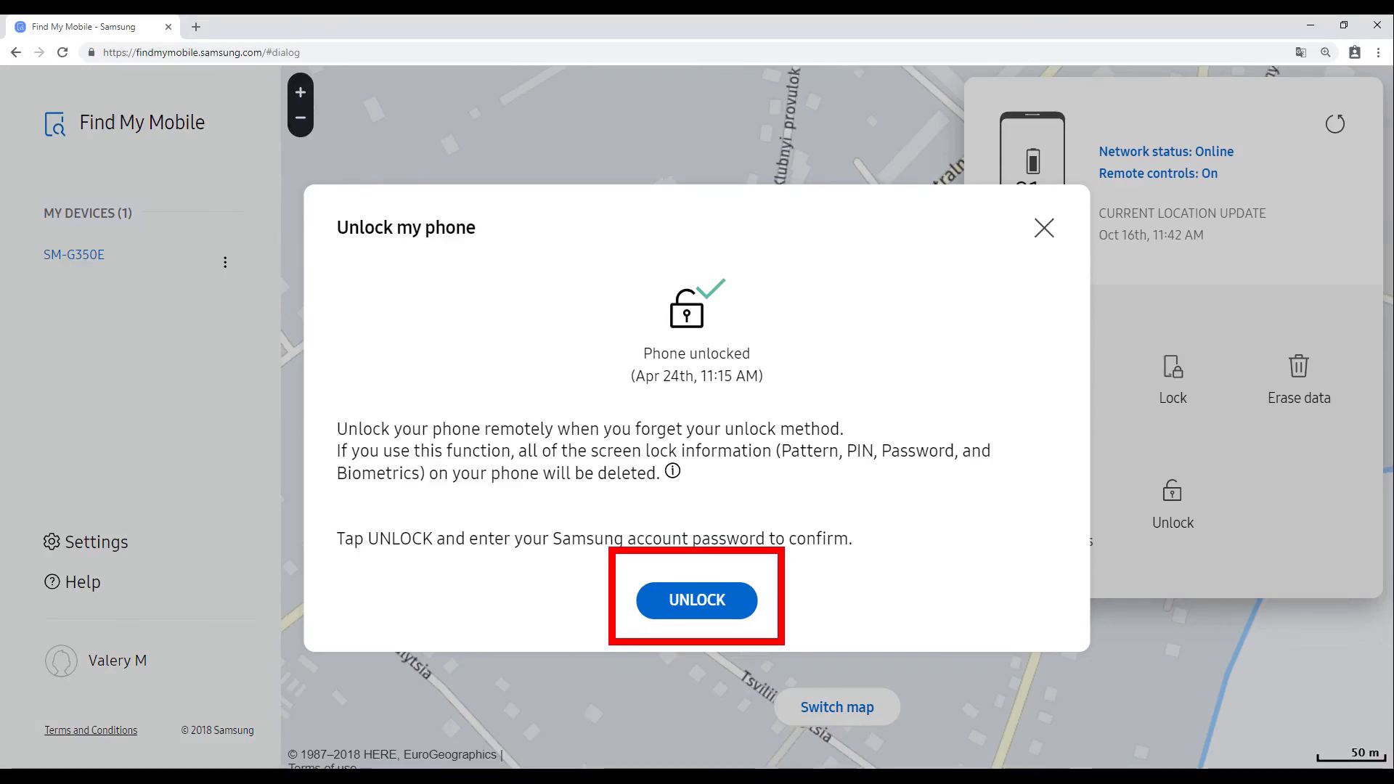
{"action": "left_click", "coordinate": [697, 601]}
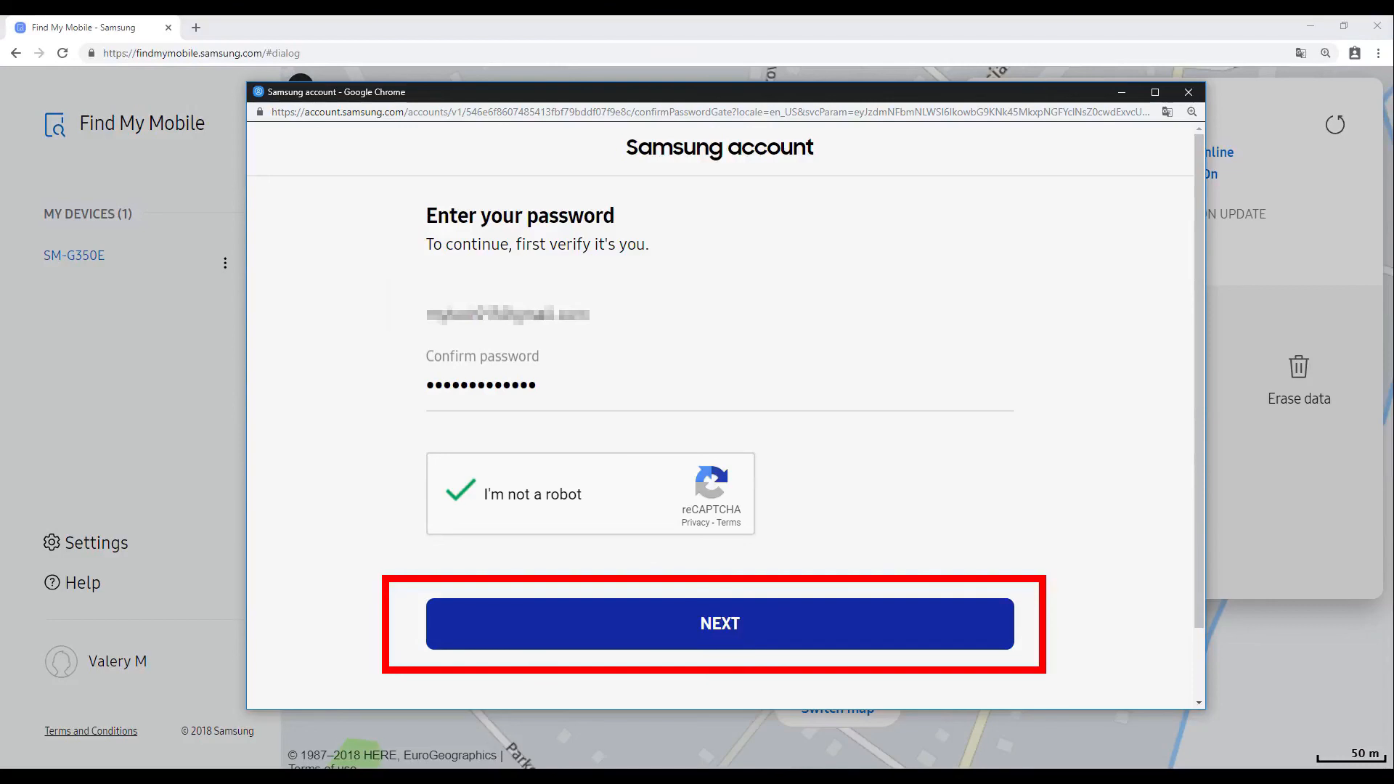
{"action": "left_click", "coordinate": [720, 625]}
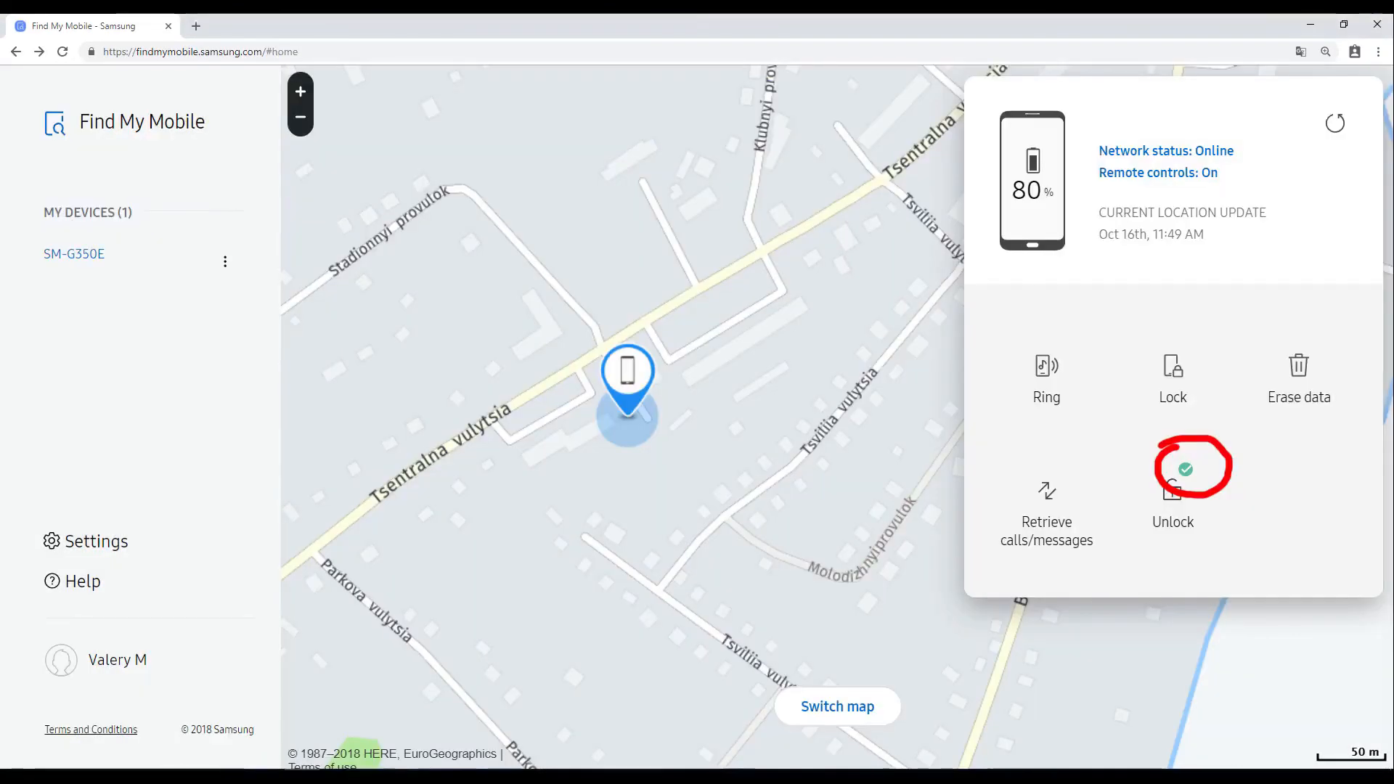